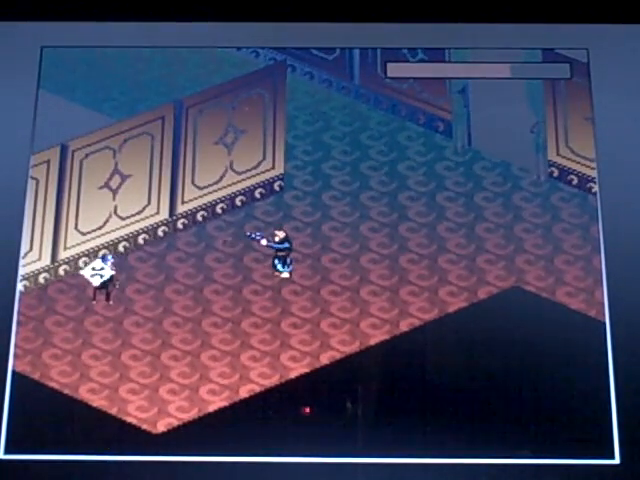
# Question the staked vampire to learn the Jester's name, ending on the status screen.
pyautogui.click(100, 280)
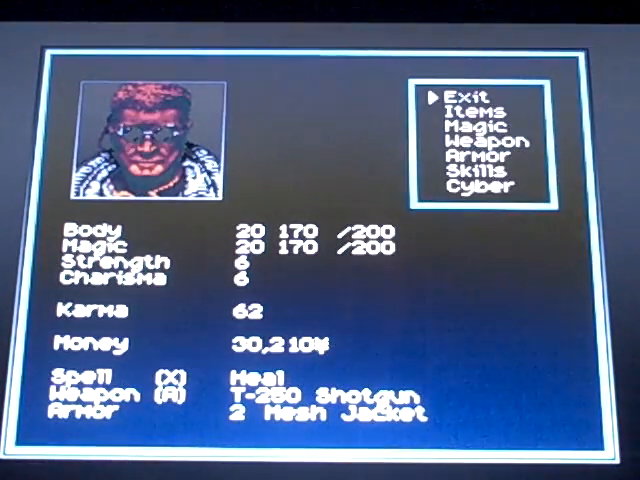
# Leave the status menu and use an item on the dining hall's desk computer.
pyautogui.click(473, 111)
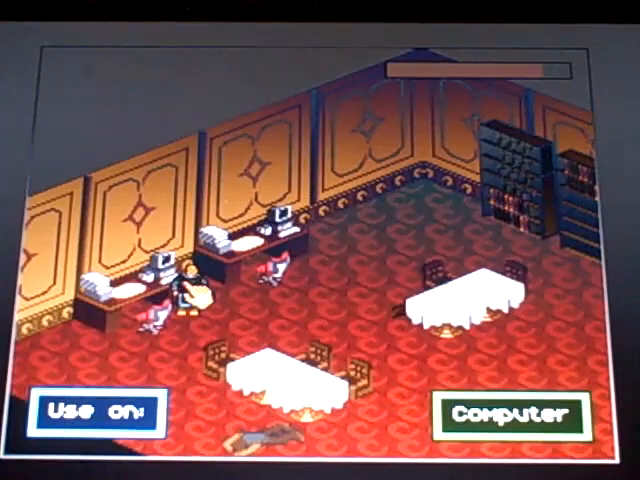
pyautogui.click(512, 415)
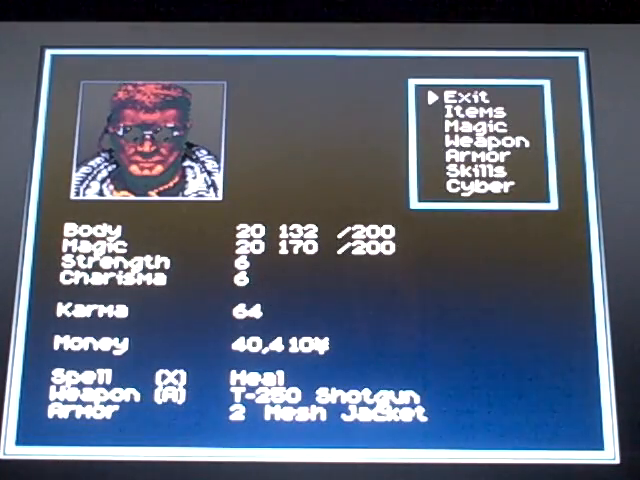
# Cast Heal on the runner from the status menu's Magic list.
pyautogui.click(469, 110)
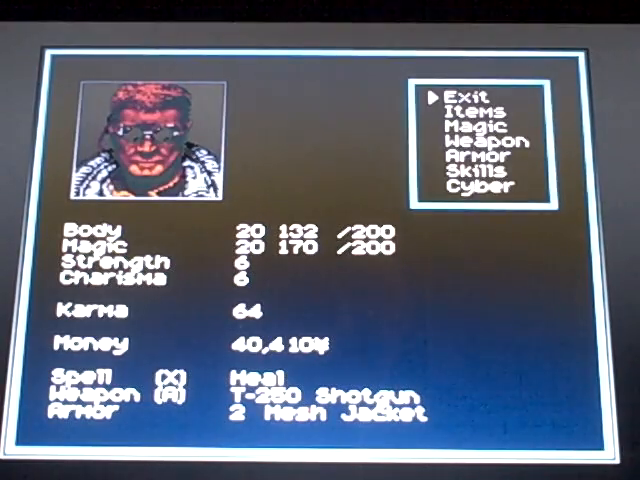
pyautogui.click(458, 97)
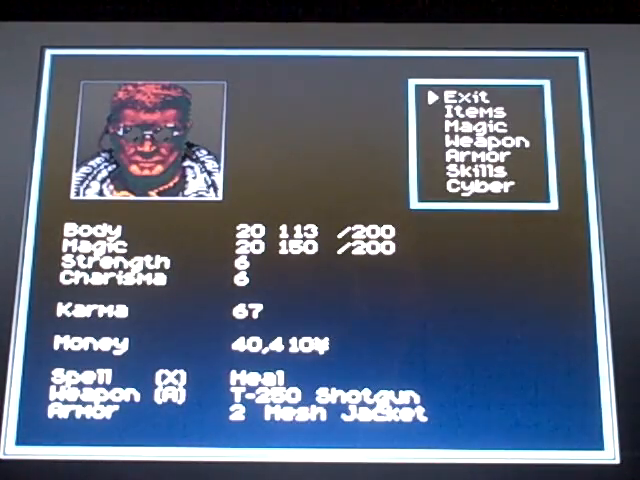
pyautogui.click(477, 110)
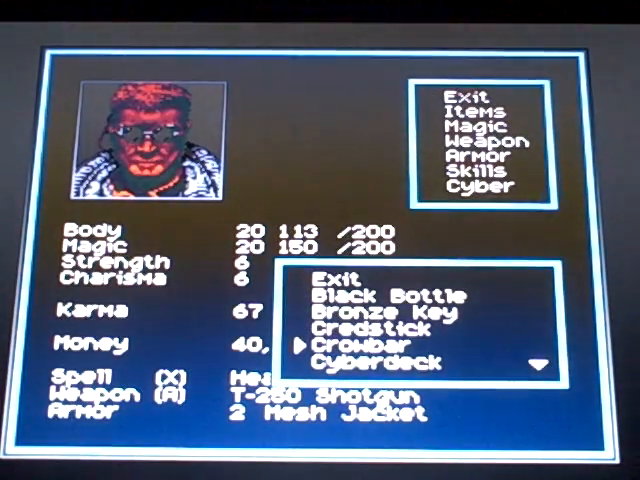
pyautogui.scroll(-3)
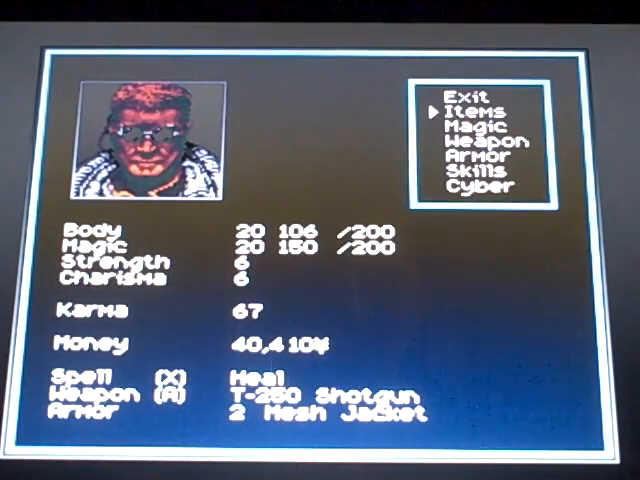
pyautogui.click(466, 109)
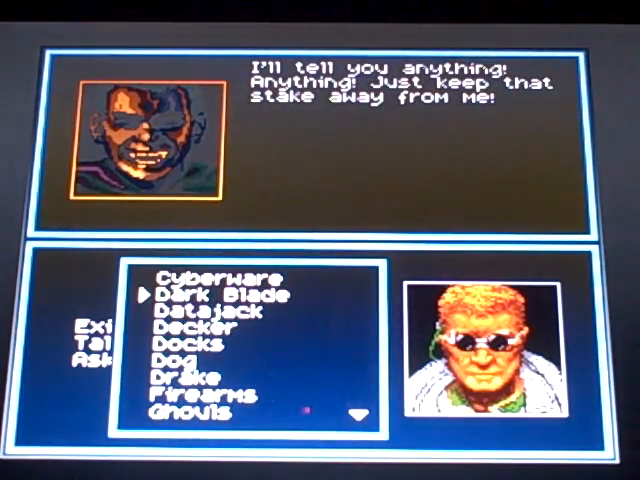
# Ask the vampire about the topic to learn Nirwanda's at Bremerton, then reopen status.
pyautogui.press('down')
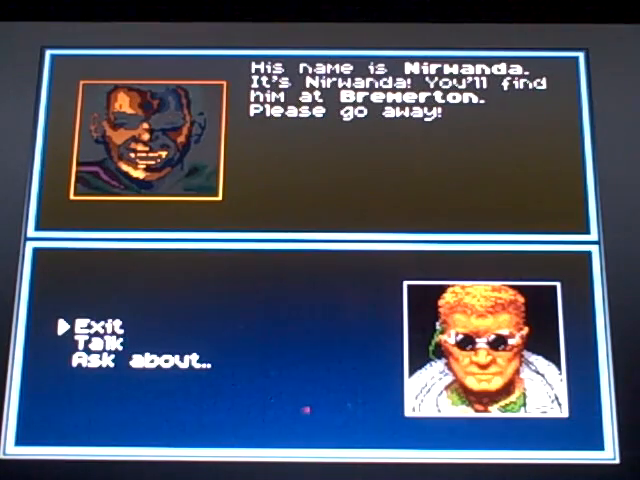
pyautogui.press('Down')
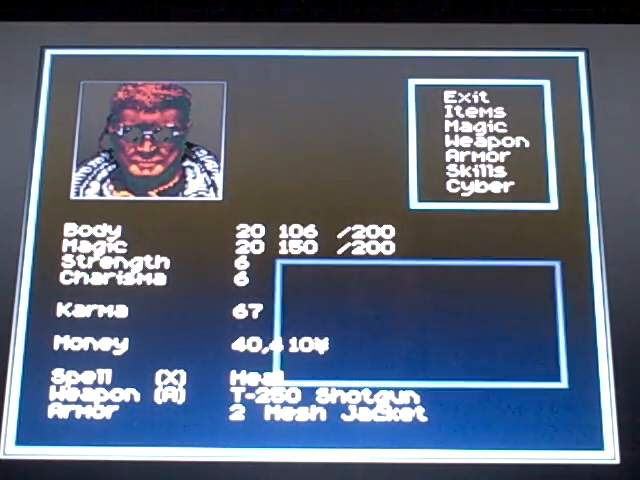
# Exit the status screen and talk to the vampire, who has nothing more to tell.
pyautogui.click(480, 110)
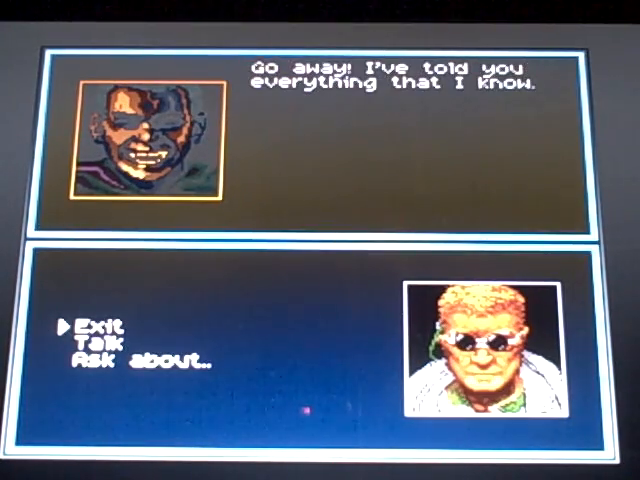
# View the Ask about topic list, now including Bremerton, then back out.
pyautogui.click(108, 357)
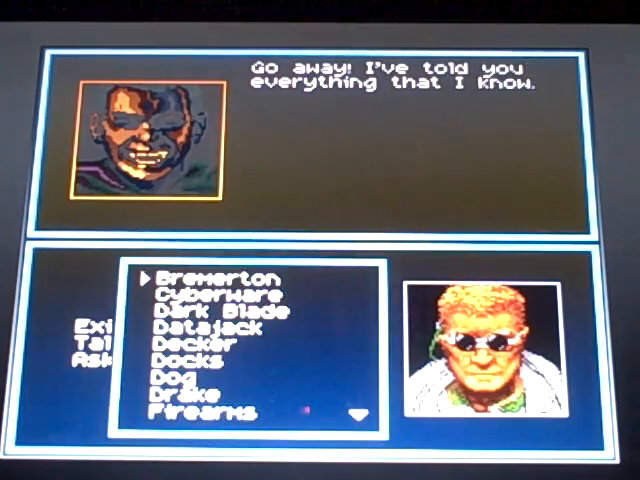
pyautogui.click(210, 277)
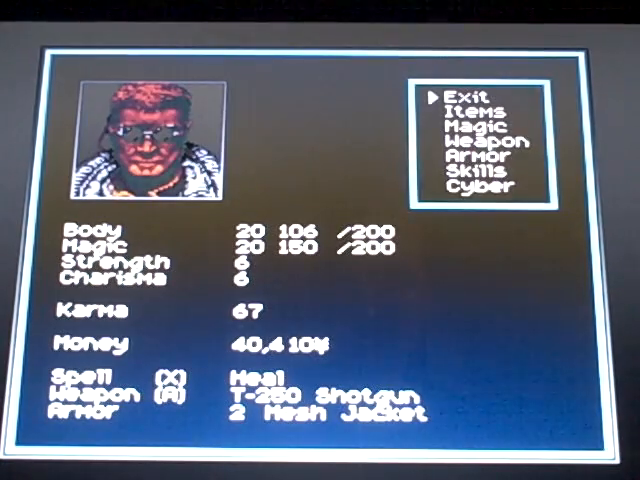
pyautogui.click(470, 110)
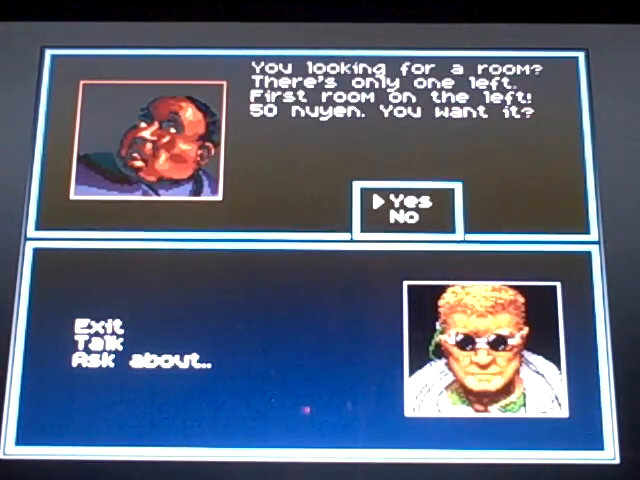
# Accept the clerk's offer and pay 50 nuyen for the last hotel room.
pyautogui.click(400, 197)
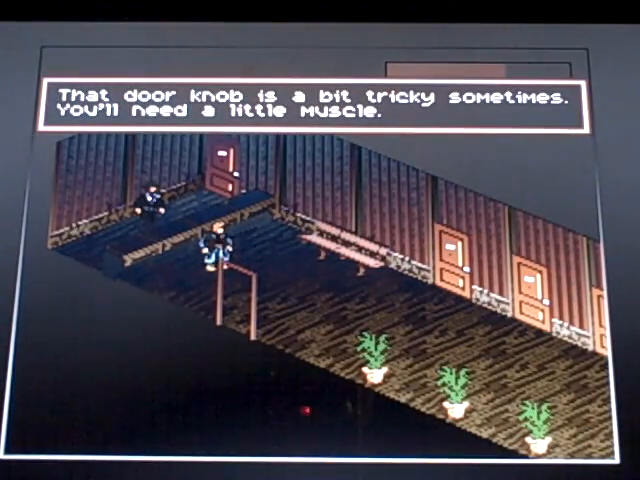